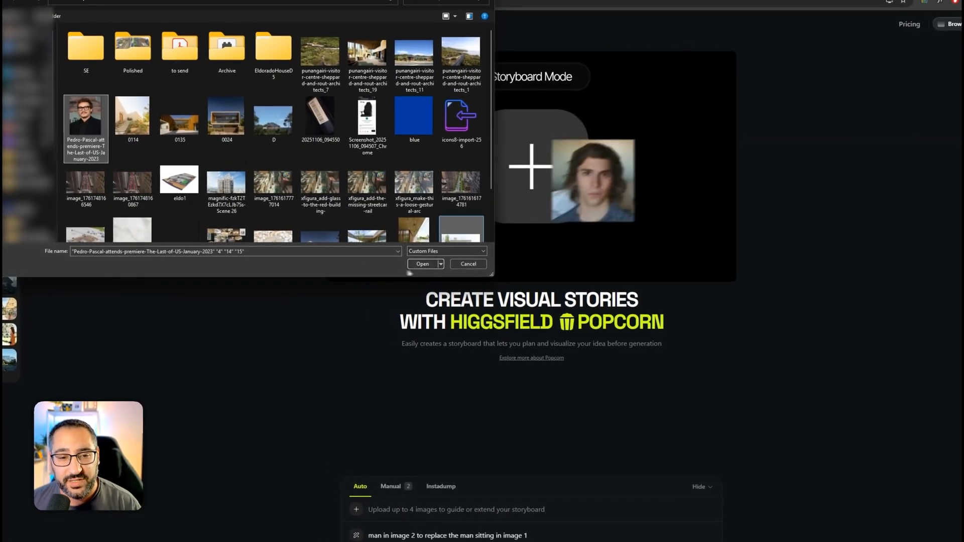
Upload the selected portrait and three house photos as storyboard reference images
{"action": "left_click", "coordinate": [423, 264]}
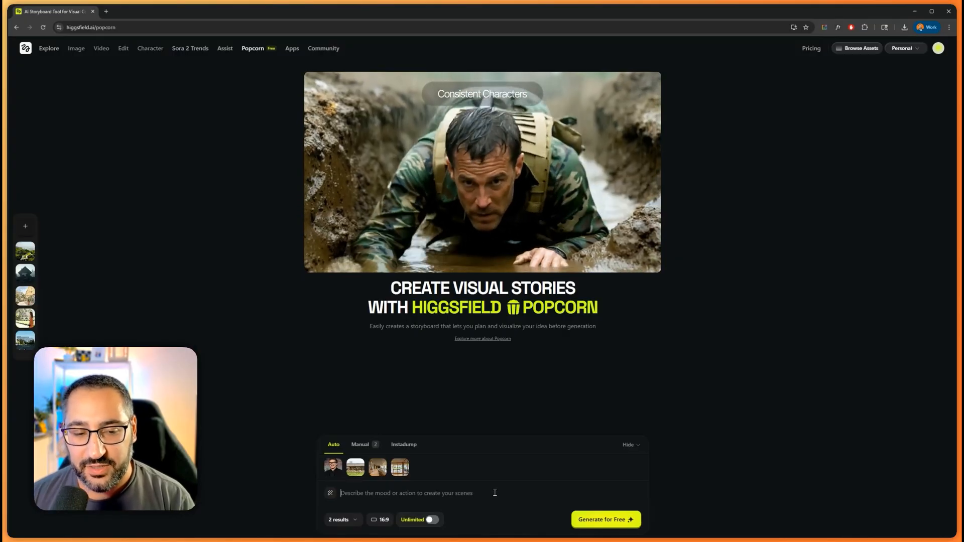
Prompt 'insert the man from image 1 into' every scene, check Manual tab, set results to 4
{"action": "type", "text": "insert man fro"}
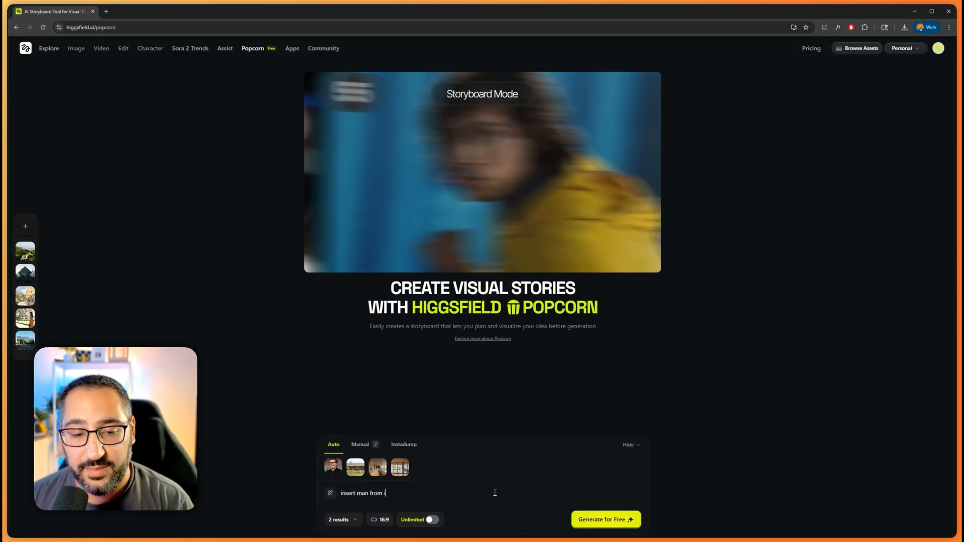
{"action": "type", "text": "mage 1 into all the scenes, walking around, drinking coffee, and sitting"}
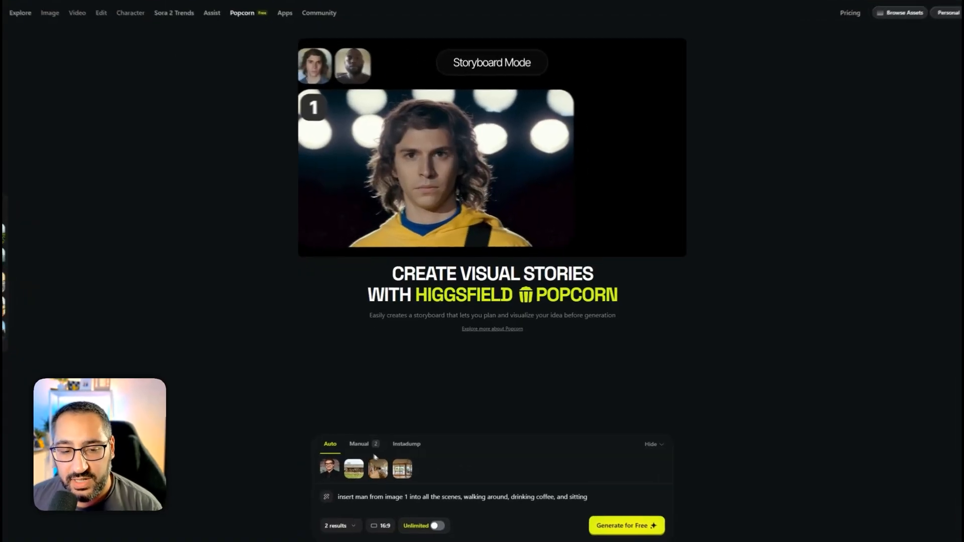
{"action": "left_click", "coordinate": [358, 444]}
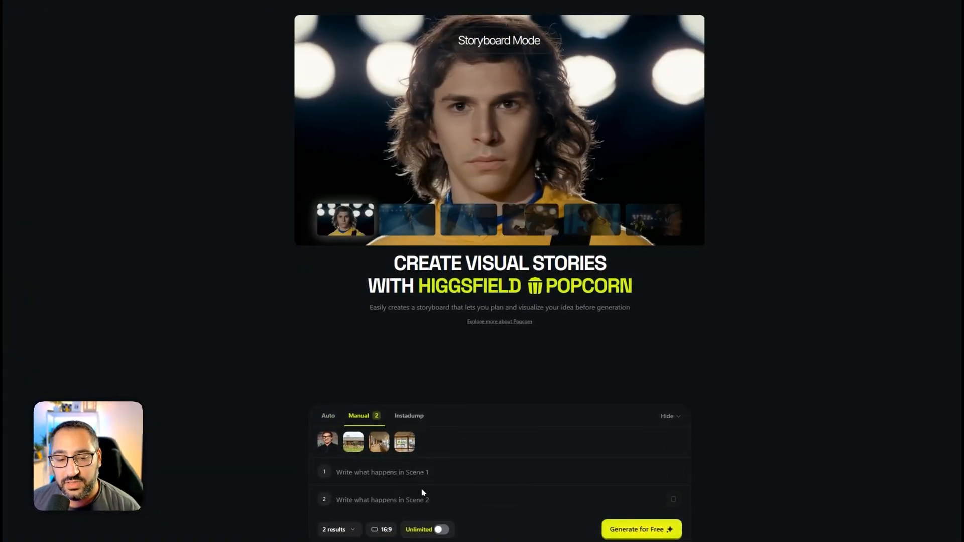
{"action": "left_click", "coordinate": [337, 529]}
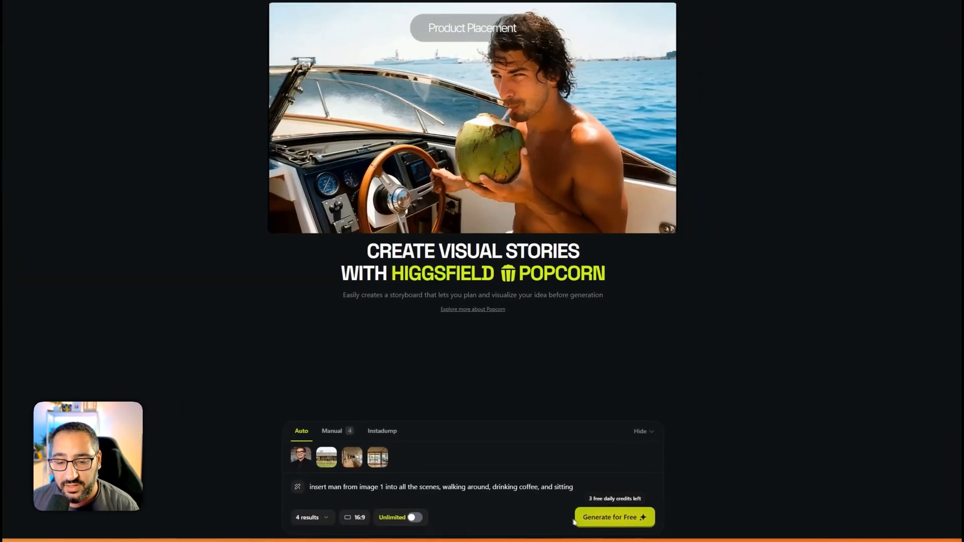
Generate the storyboard for free so four results enter the queue
{"action": "left_click", "coordinate": [613, 516]}
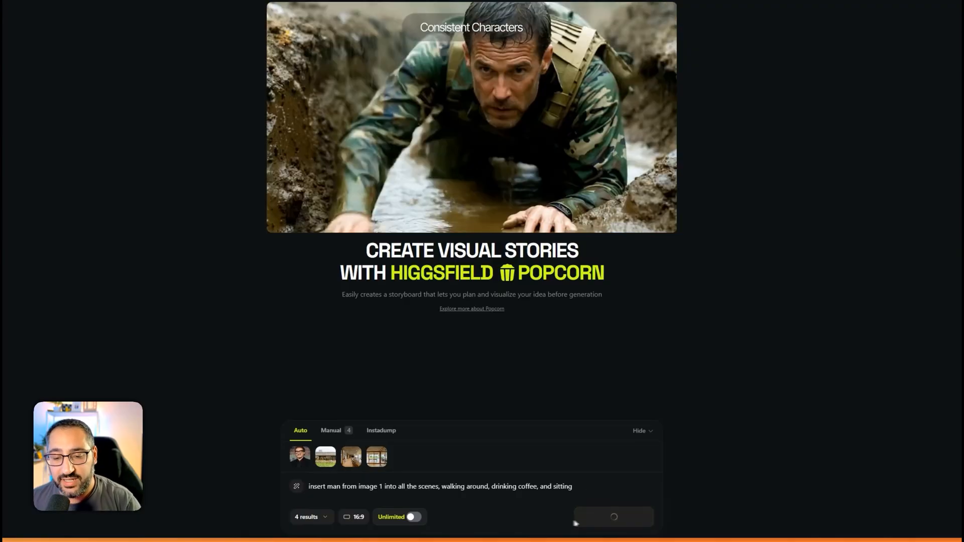
{"action": "left_click", "coordinate": [614, 517]}
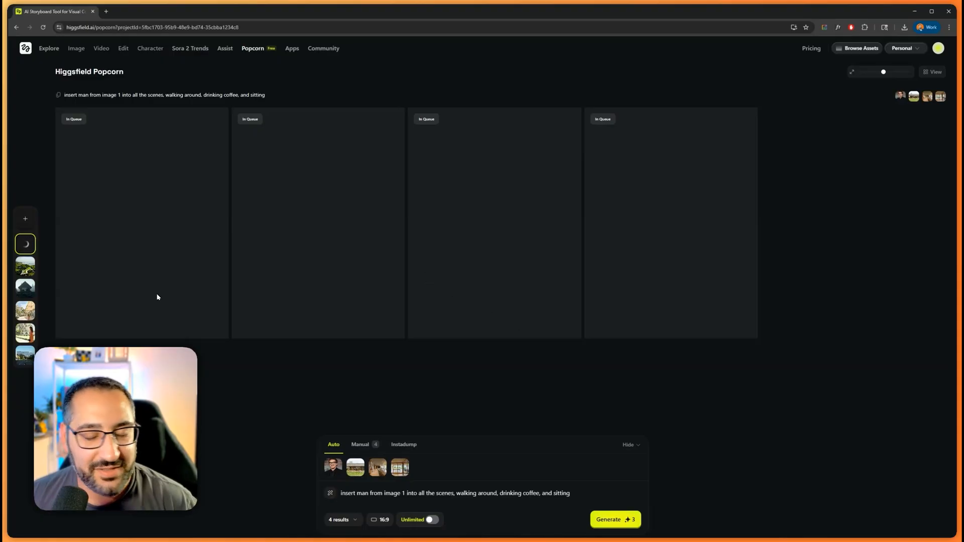
{"action": "mouse_move", "coordinate": [141, 309]}
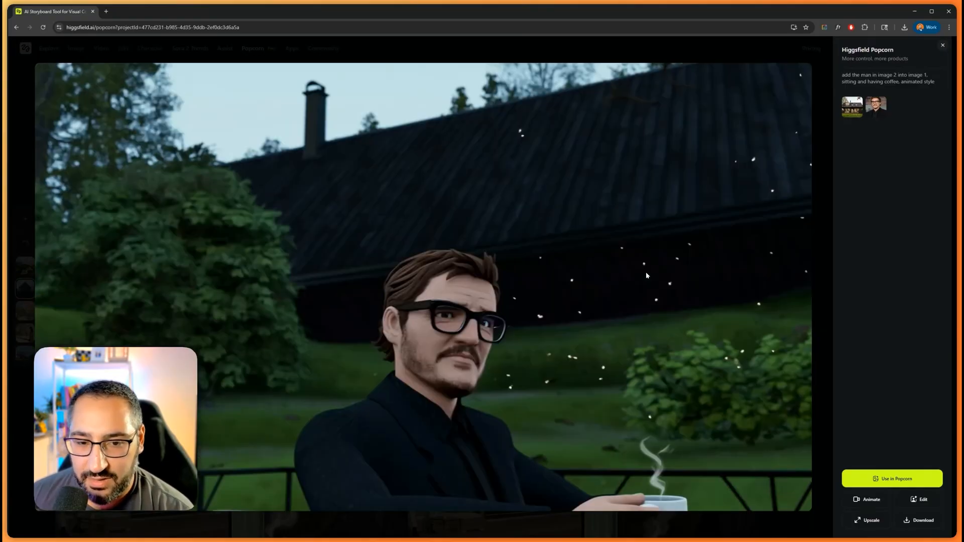
{"action": "mouse_move", "coordinate": [690, 272]}
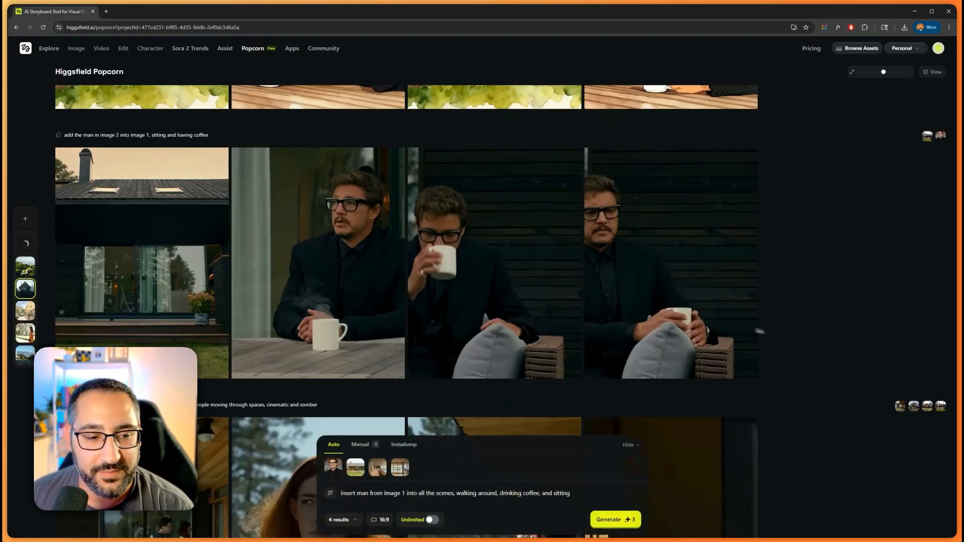
Scroll the project feed down to the modern-house storyboard of people moving through spaces
{"action": "scroll", "scroll_direction": "down", "scroll_amount": 3}
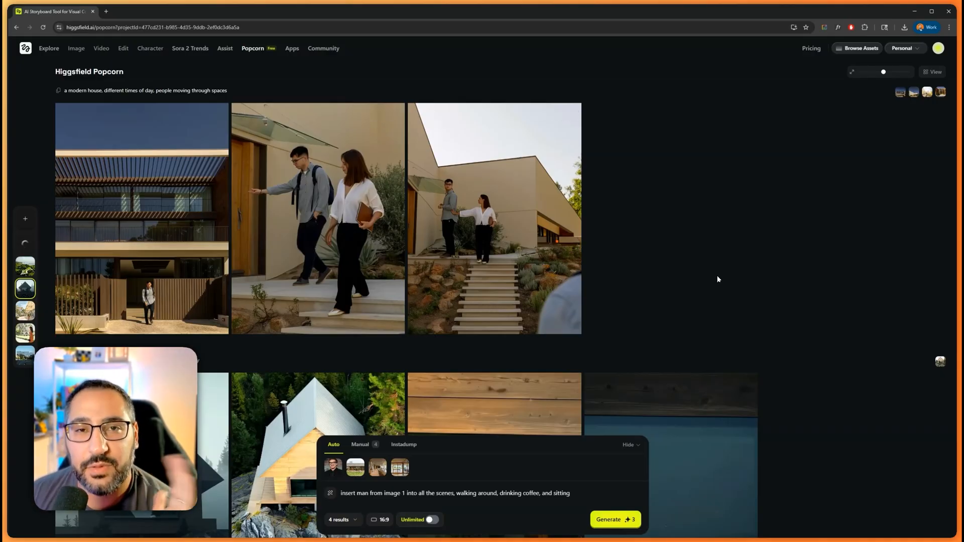
Scroll the feed to the new project's frames of the man inside the house
{"action": "scroll", "scroll_direction": "down", "scroll_amount": 3}
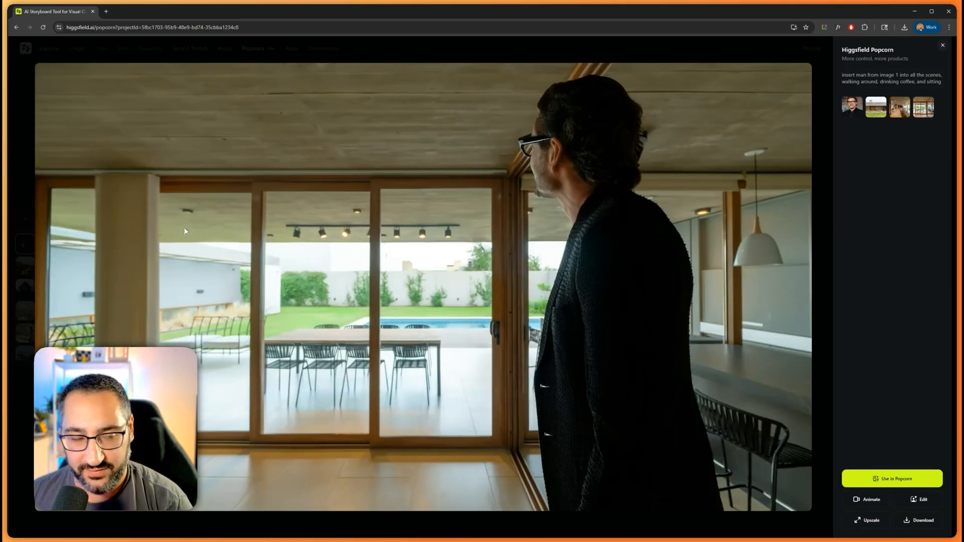
Close the enlarged frame viewer to return to the four-scene storyboard grid
{"action": "left_click", "coordinate": [942, 45]}
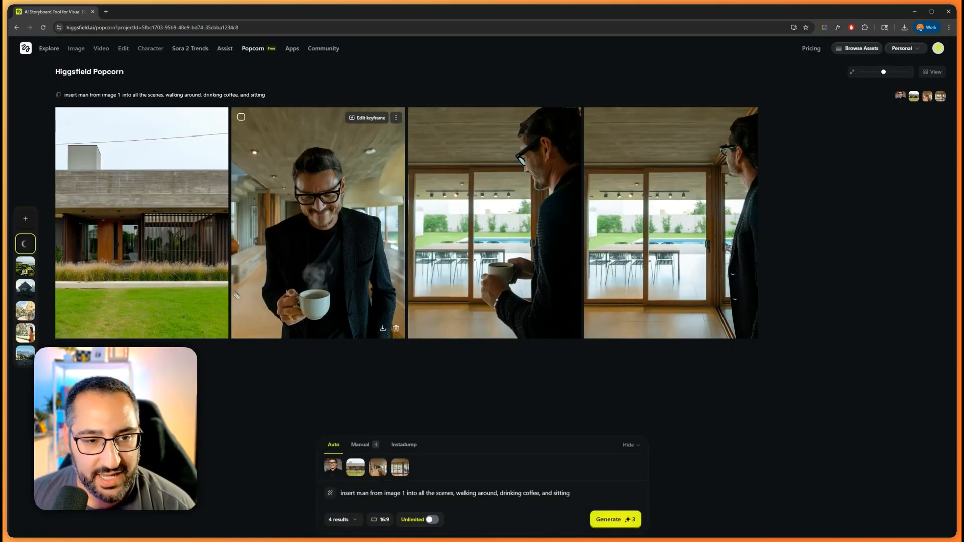
{"action": "mouse_move", "coordinate": [304, 350]}
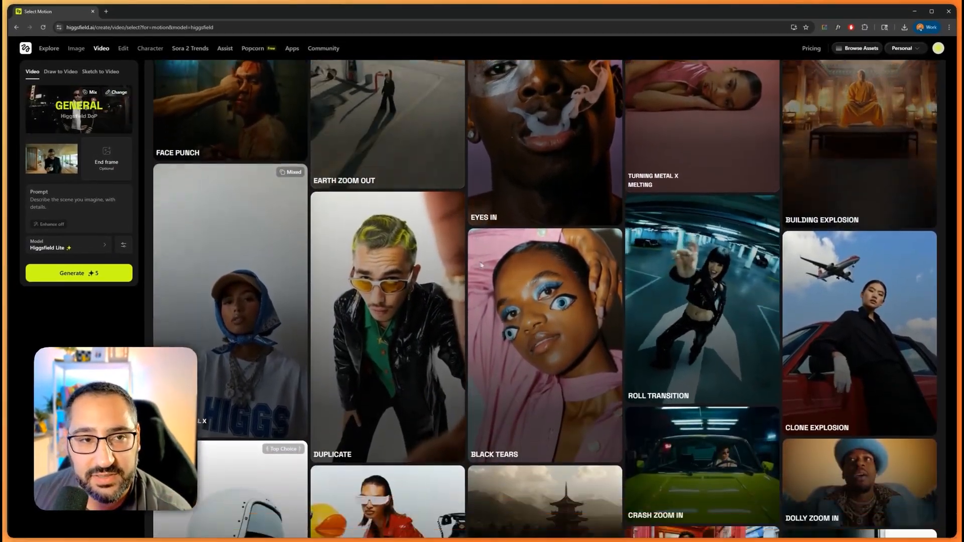
{"action": "scroll", "scroll_direction": "down", "scroll_amount": 3}
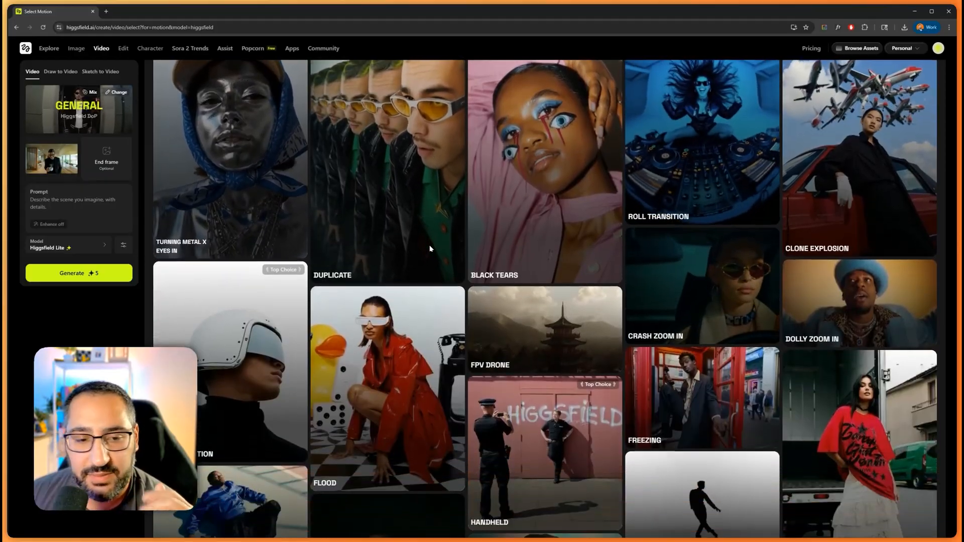
{"action": "scroll", "scroll_direction": "down", "scroll_amount": 3}
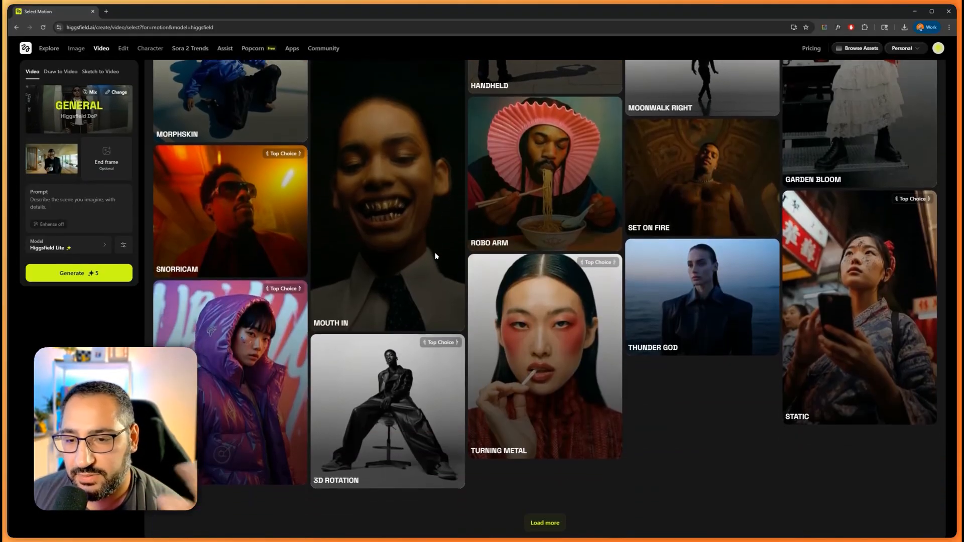
{"action": "scroll", "scroll_direction": "down", "scroll_amount": 3}
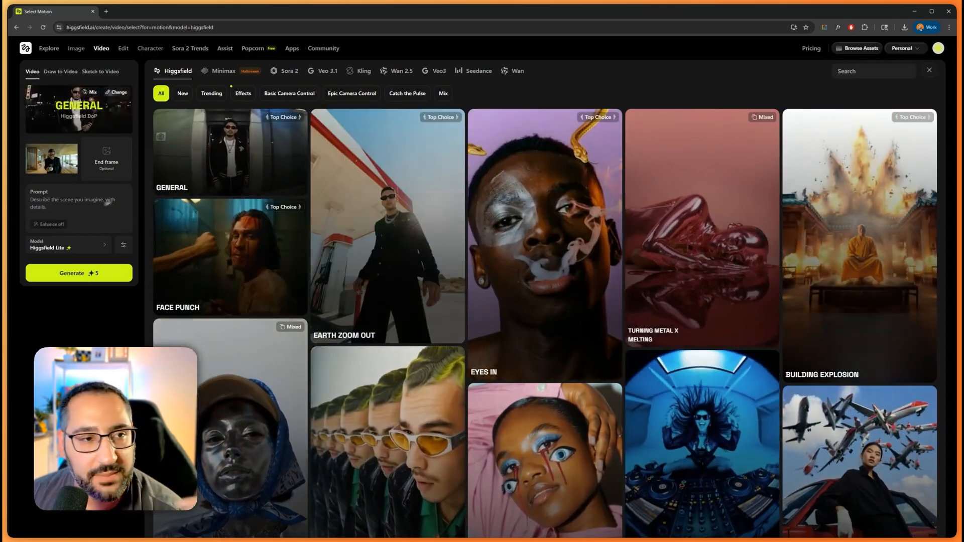
{"action": "left_click", "coordinate": [76, 48]}
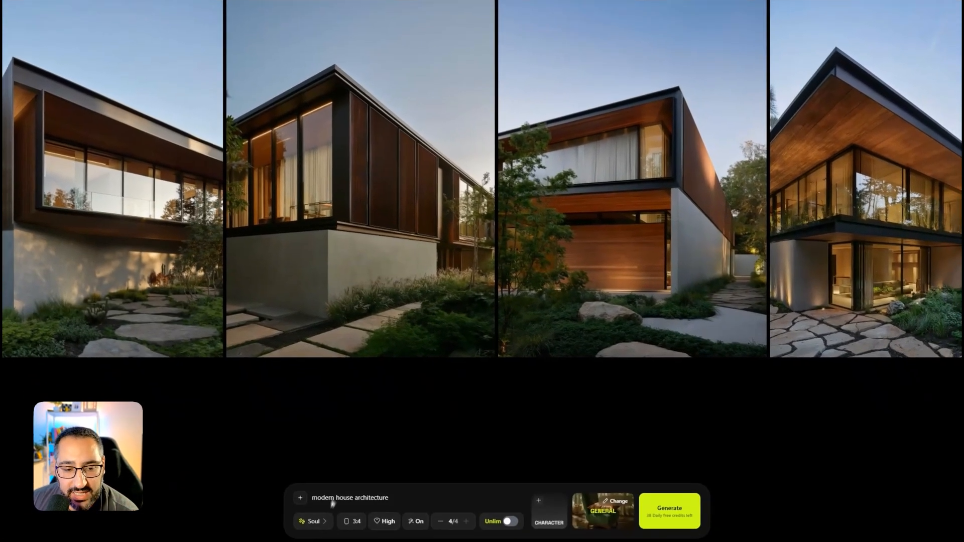
Browse the Soul image model list and Image/Video menus, then go to Create Video
{"action": "left_click", "coordinate": [311, 521]}
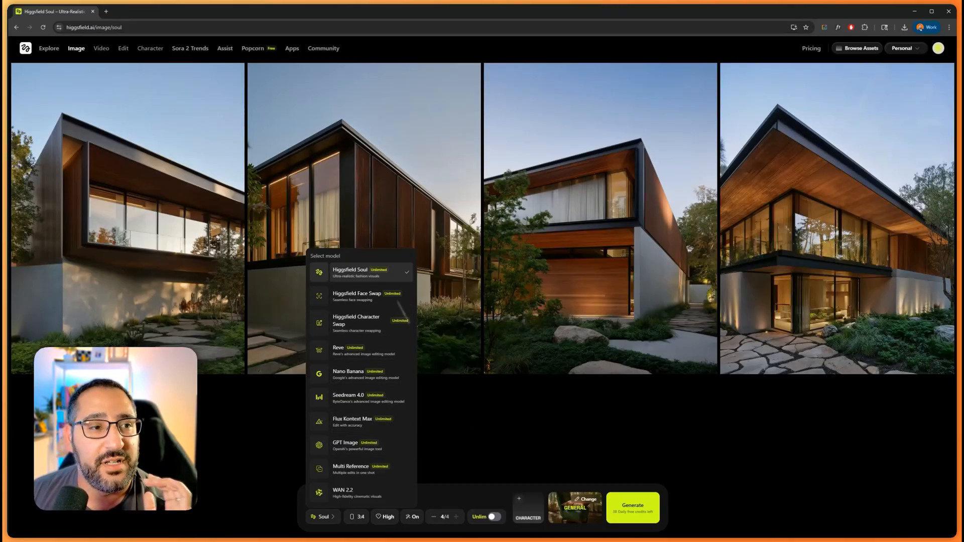
{"action": "left_click", "coordinate": [76, 48]}
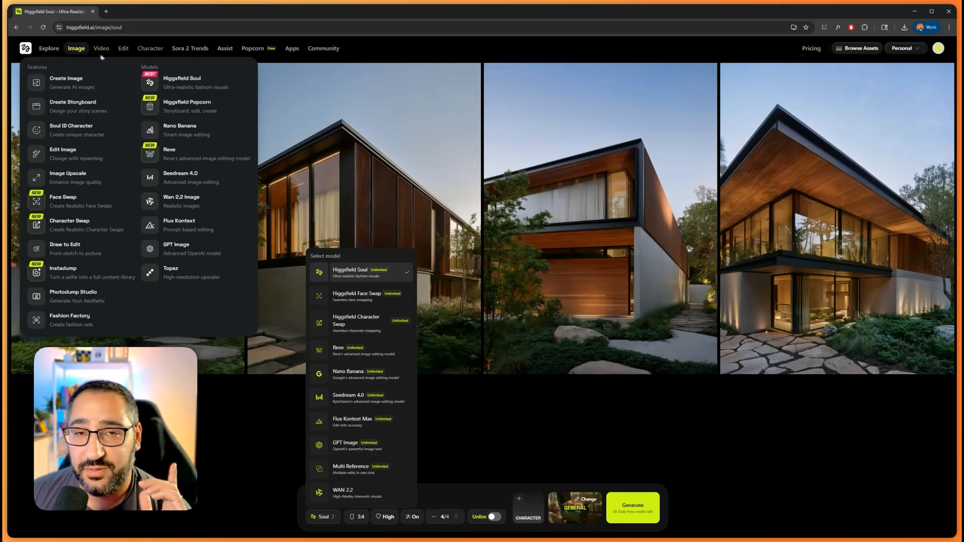
{"action": "left_click", "coordinate": [101, 48]}
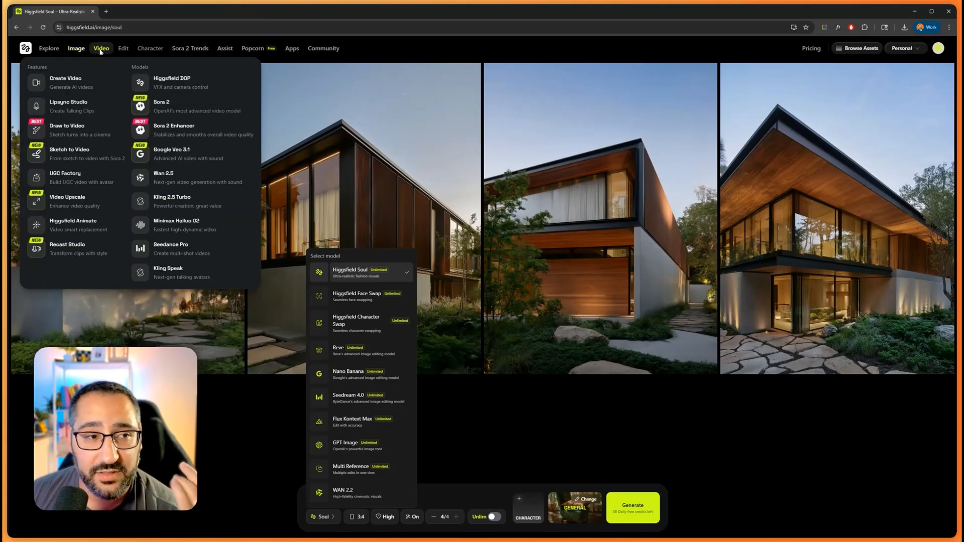
{"action": "left_click", "coordinate": [65, 83]}
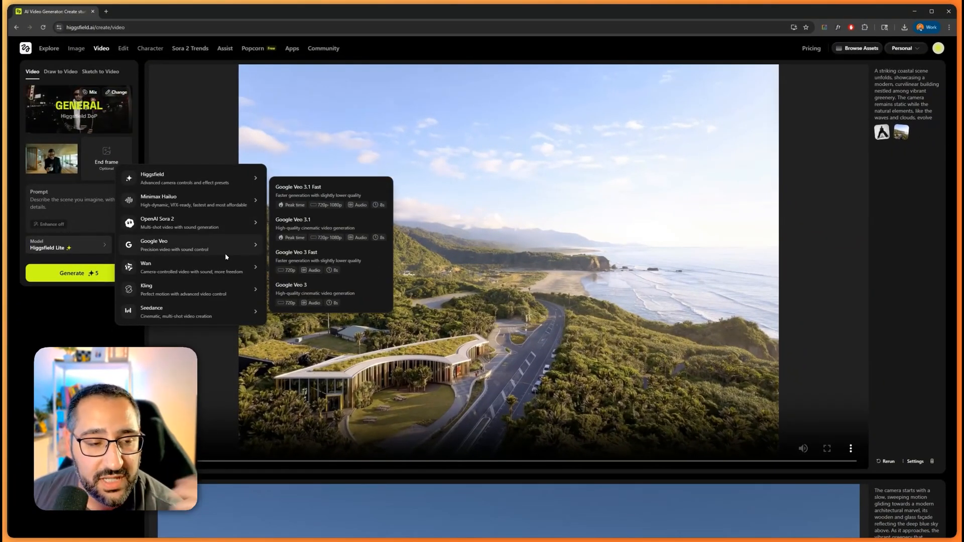
{"action": "mouse_move", "coordinate": [157, 223]}
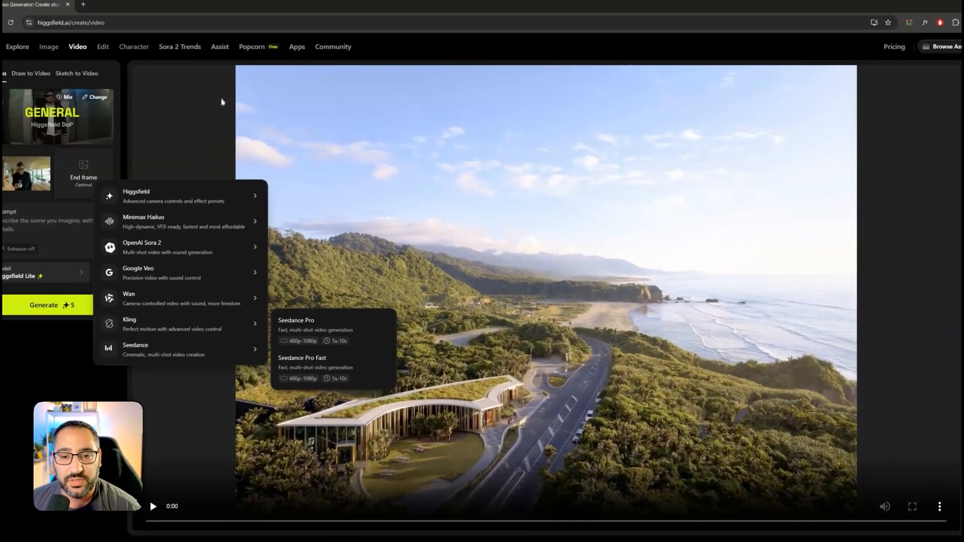
Open the video Model selector listing Google Veo and Seedance variants
{"action": "left_click", "coordinate": [251, 47]}
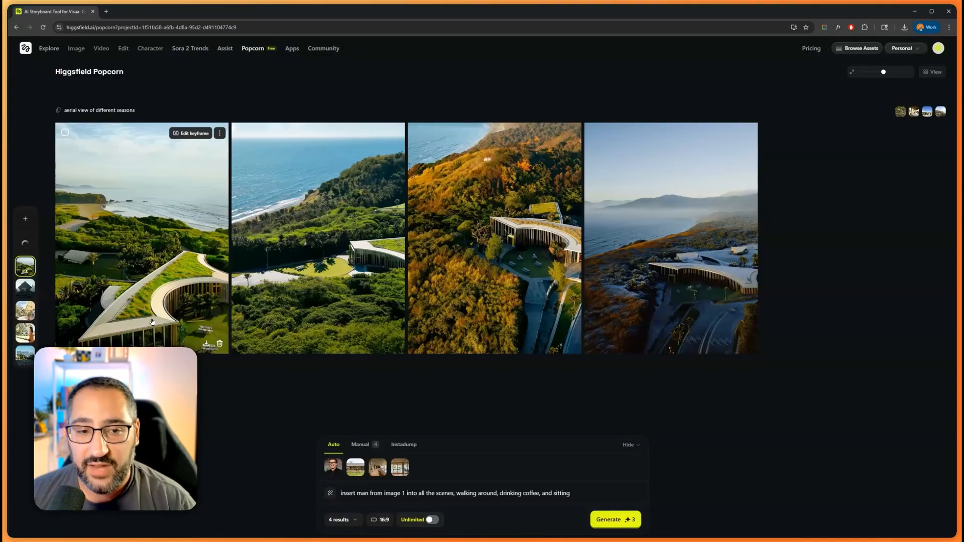
{"action": "mouse_move", "coordinate": [566, 380]}
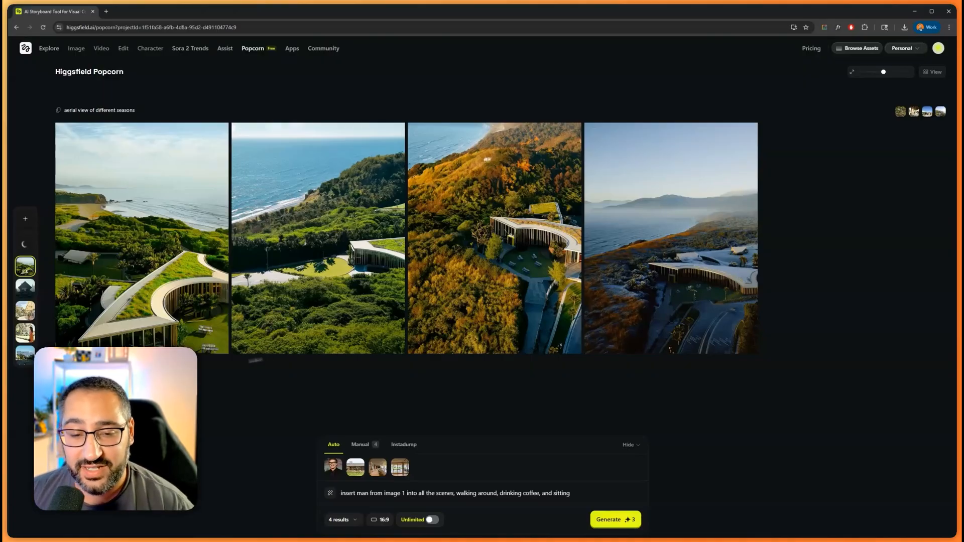
Open the aerial four-seasons storyboard of the coastal building in Popcorn
{"action": "left_click", "coordinate": [615, 520]}
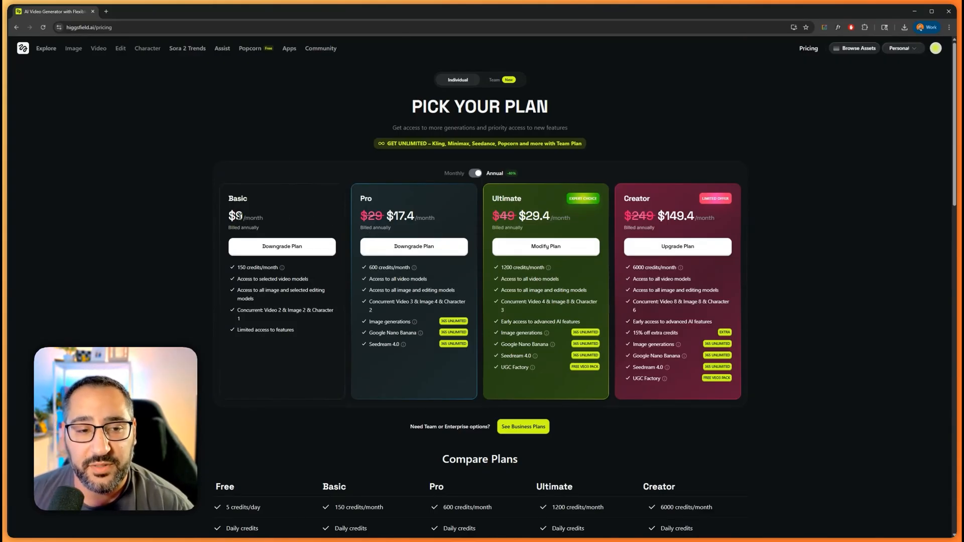
{"action": "mouse_move", "coordinate": [397, 314]}
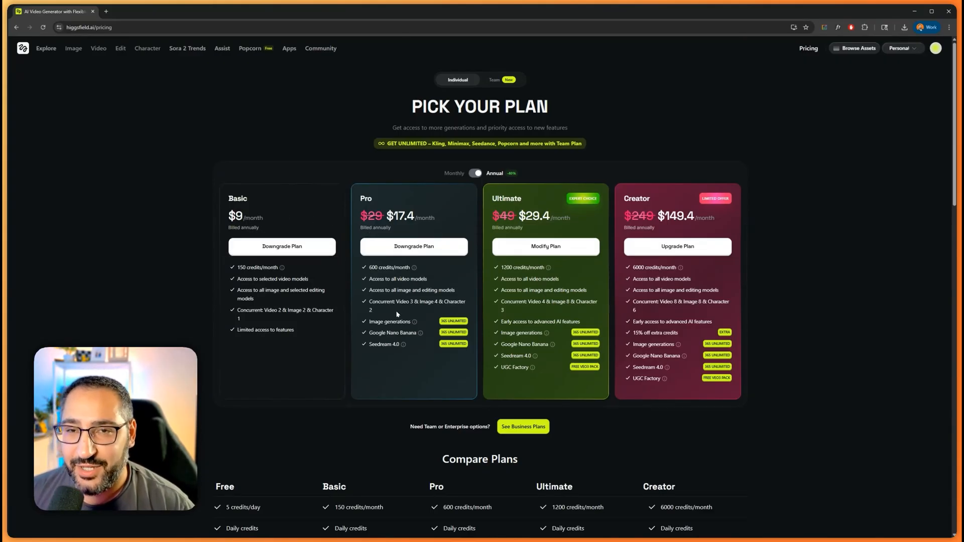